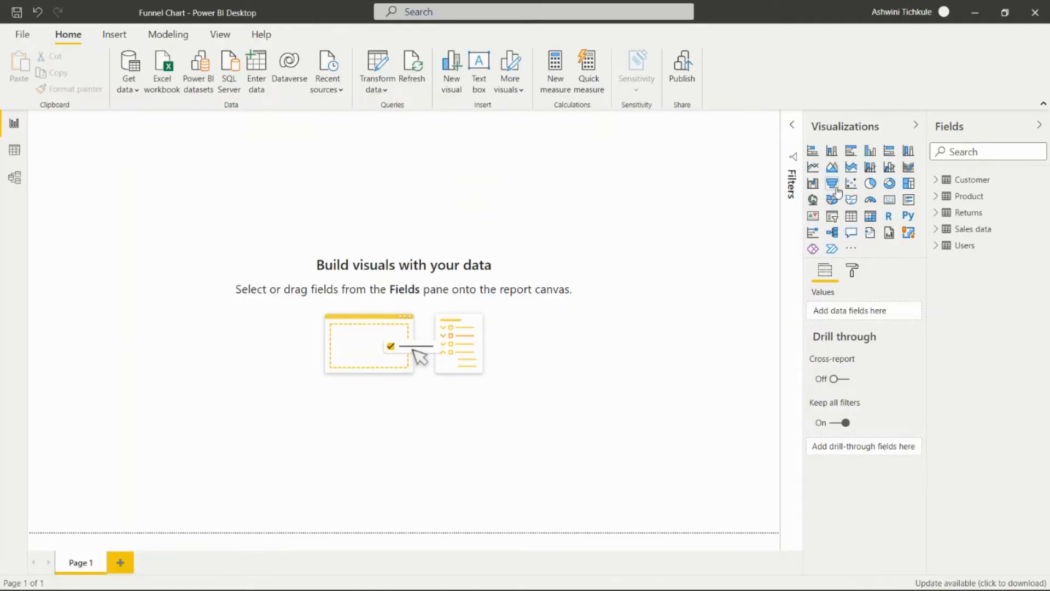
mouse_move(832, 184)
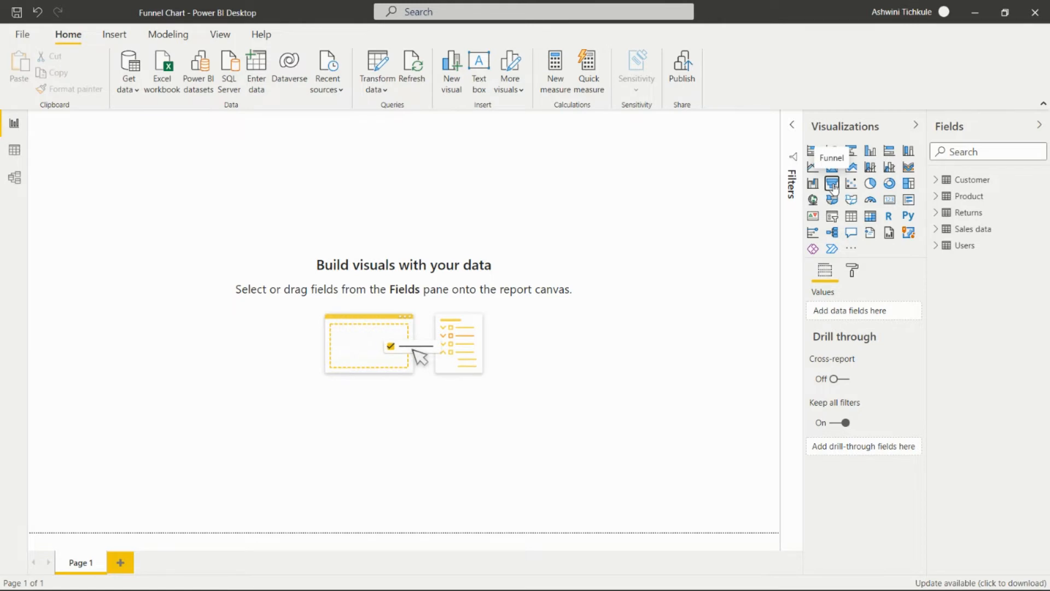
- Insert an empty funnel chart visual onto the report page
click(832, 183)
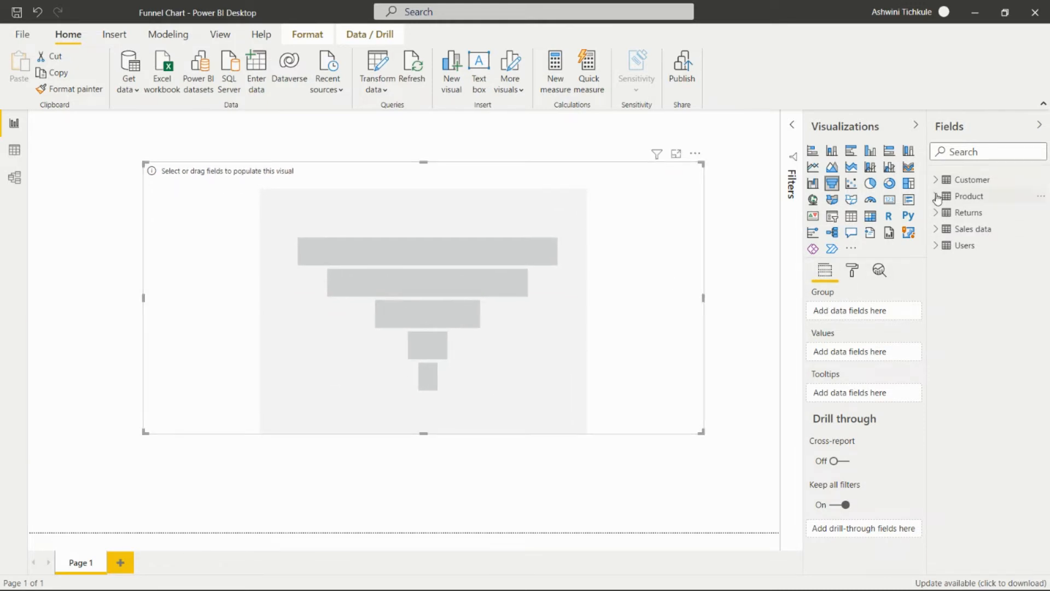
- Expand the Product table's fields in the Fields pane
click(936, 196)
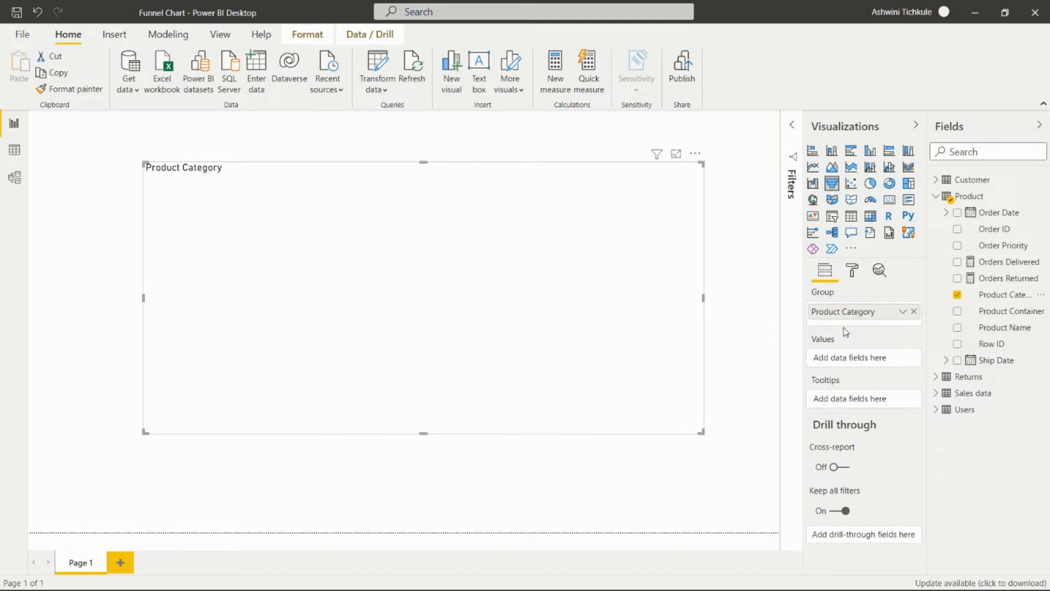
mouse_move(889, 356)
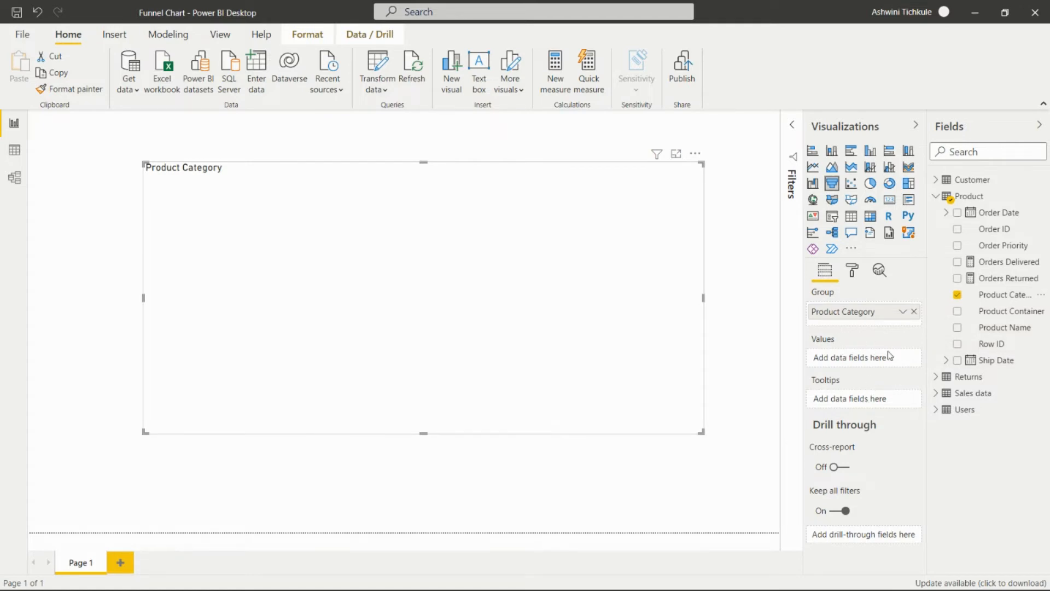
mouse_move(937, 395)
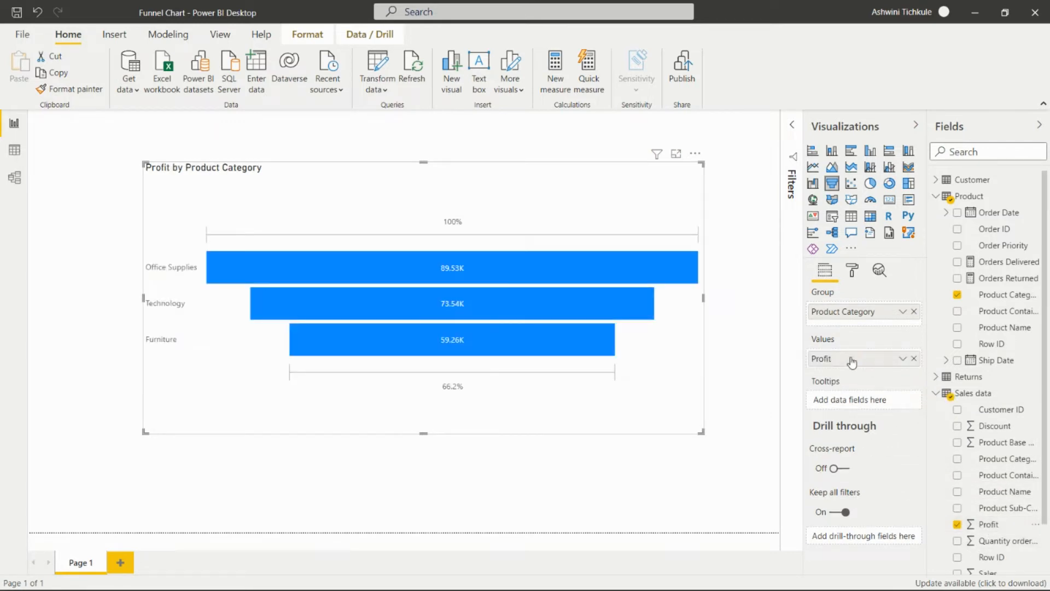
mouse_move(954, 491)
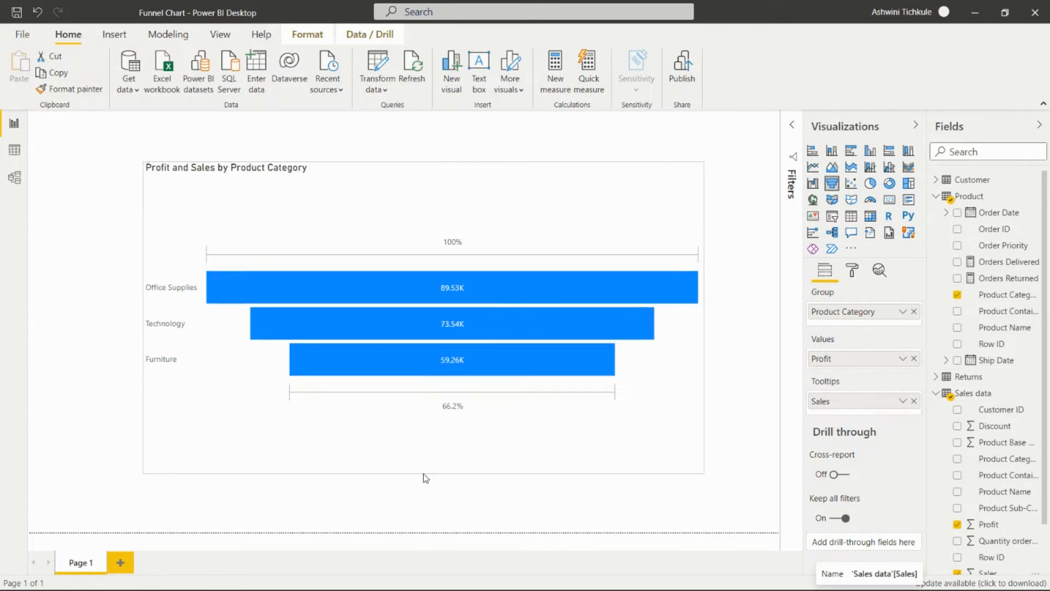
- Select the funnel chart on the report canvas
click(452, 288)
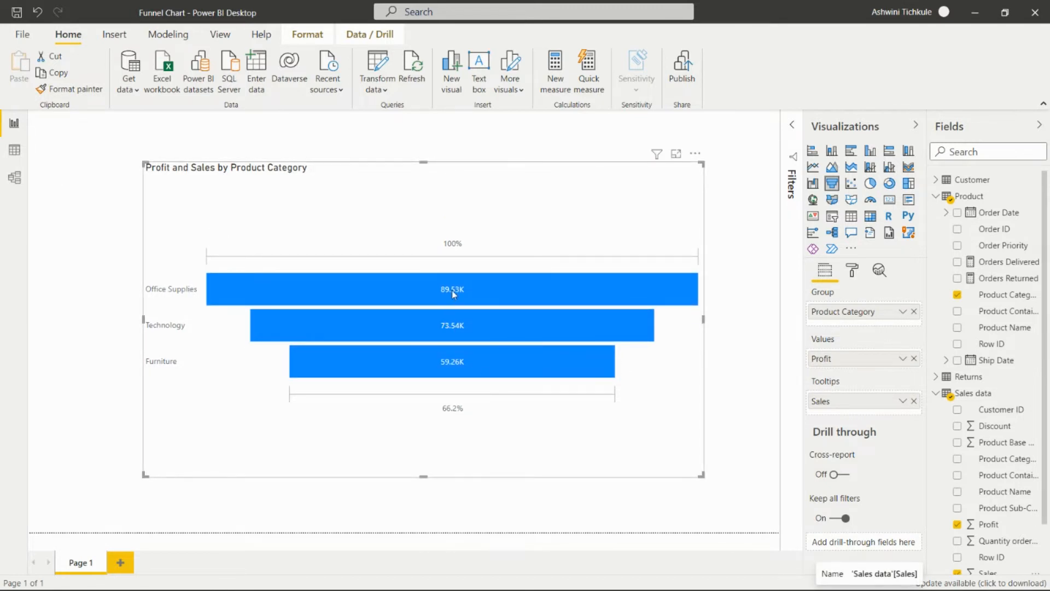
mouse_move(452, 290)
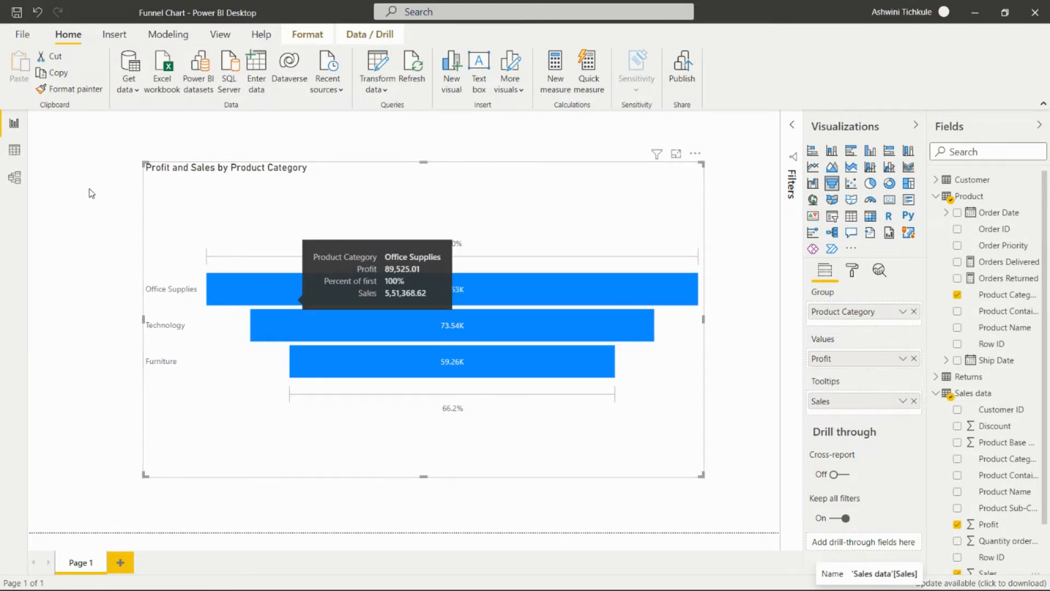
mouse_move(246, 194)
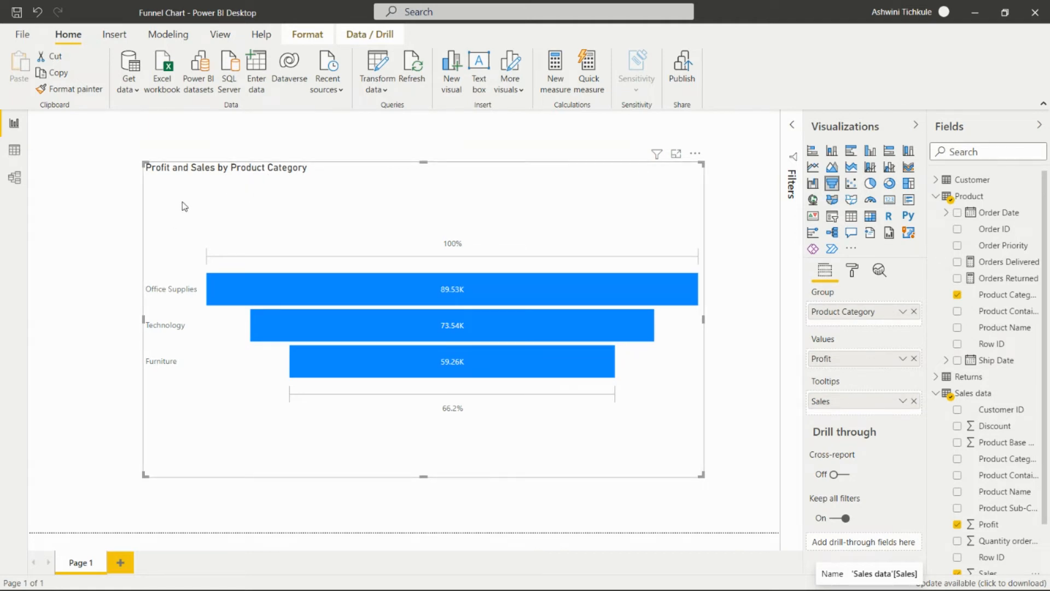
mouse_move(165, 297)
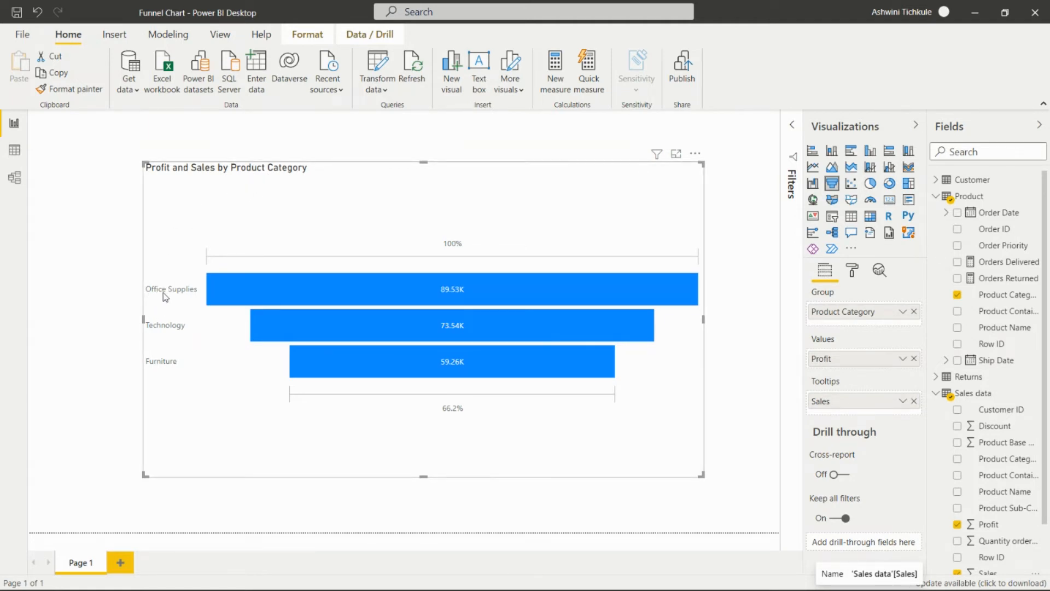
mouse_move(189, 367)
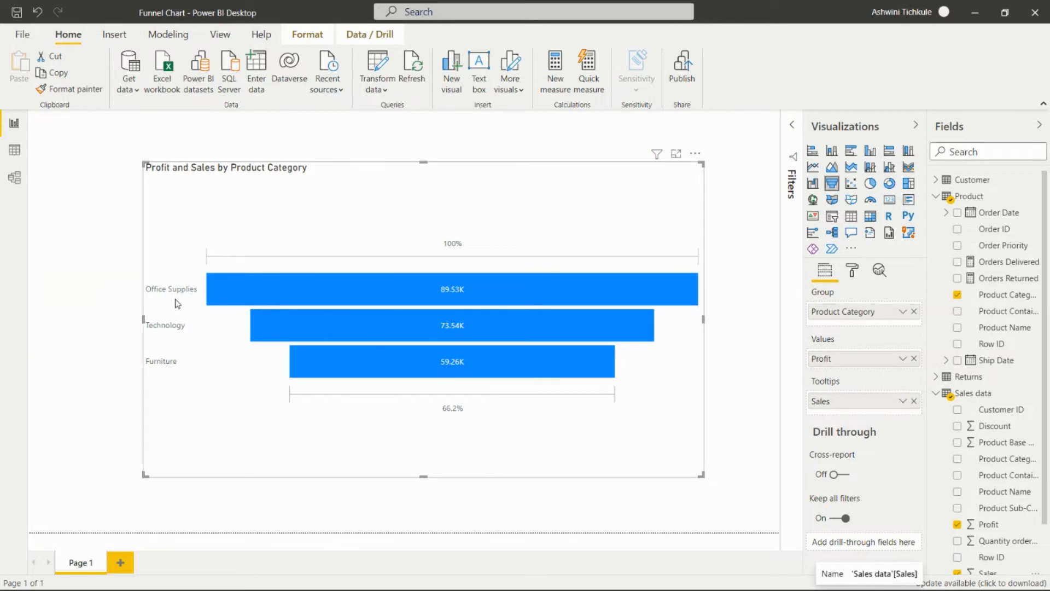
mouse_move(252, 288)
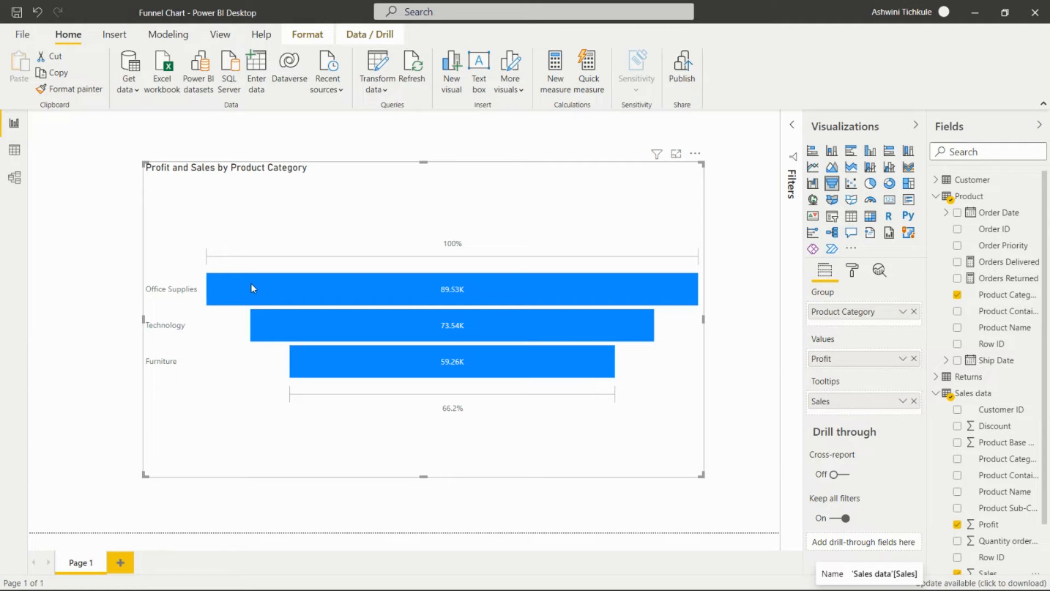
mouse_move(253, 288)
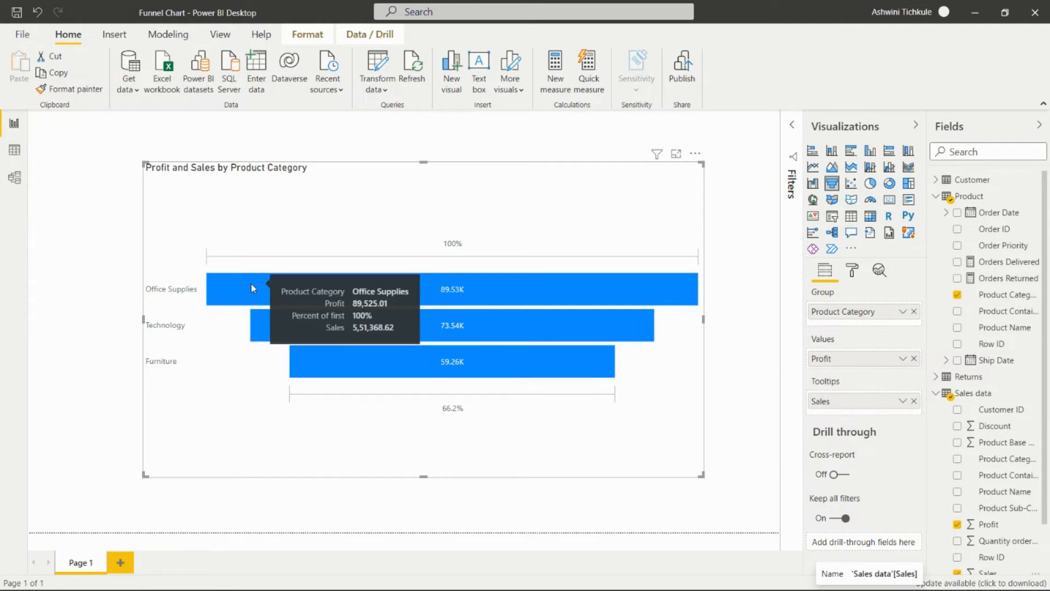
mouse_move(253, 286)
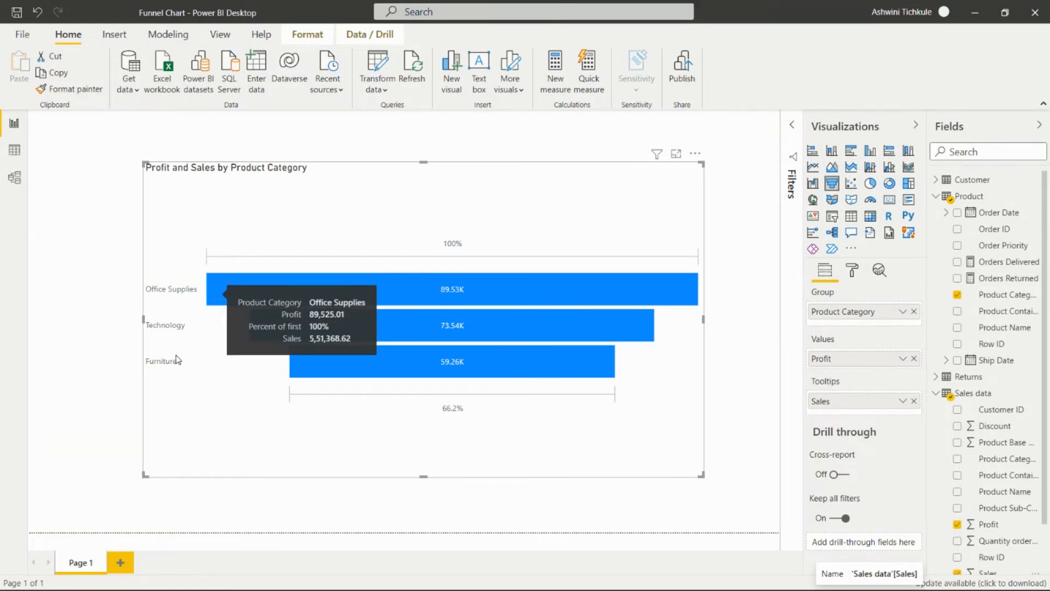
mouse_move(329, 367)
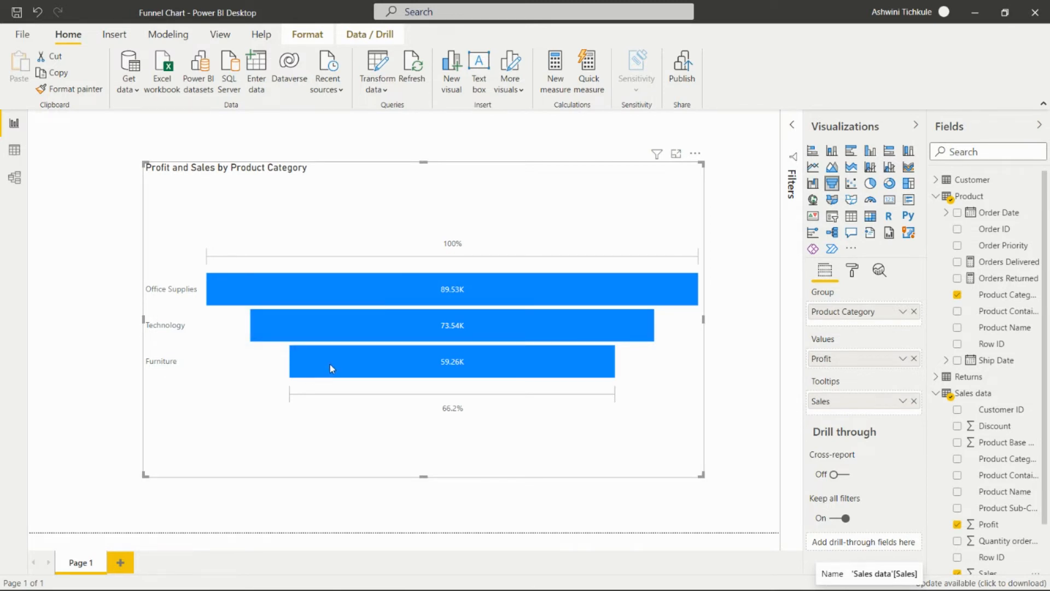
mouse_move(329, 368)
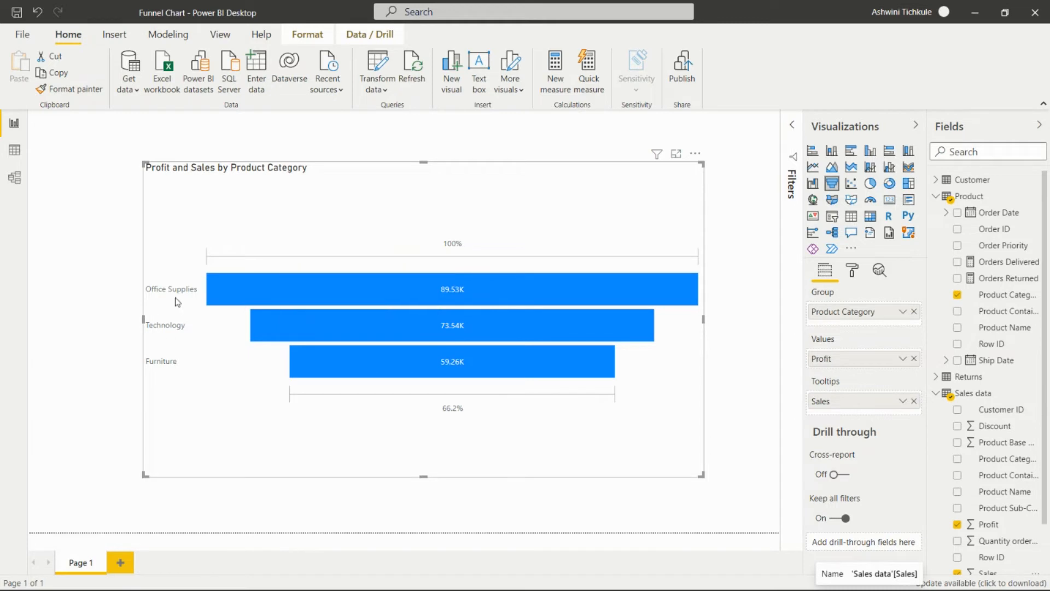
mouse_move(507, 447)
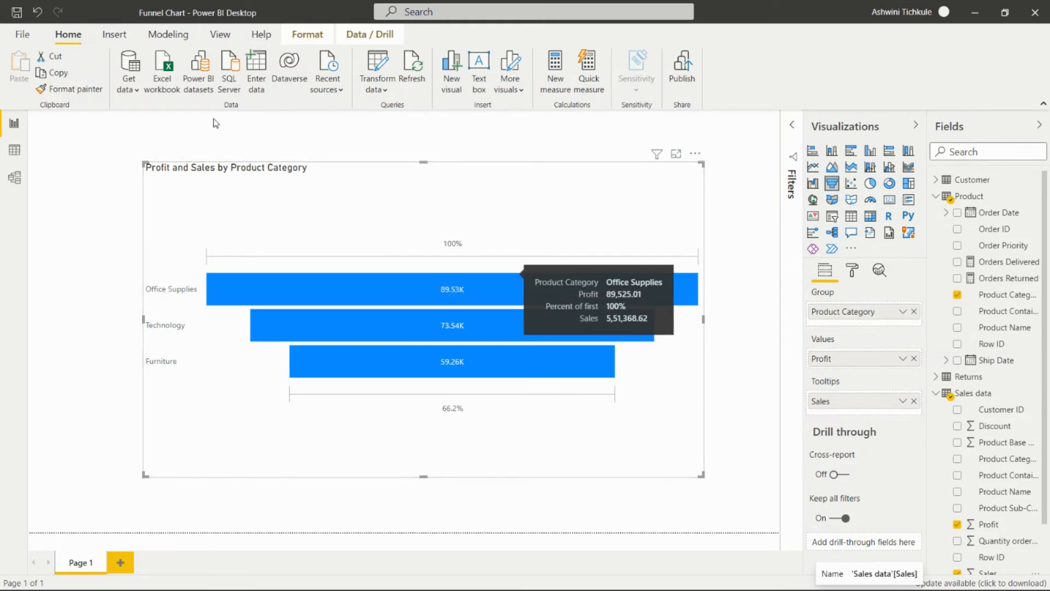
mouse_move(610, 216)
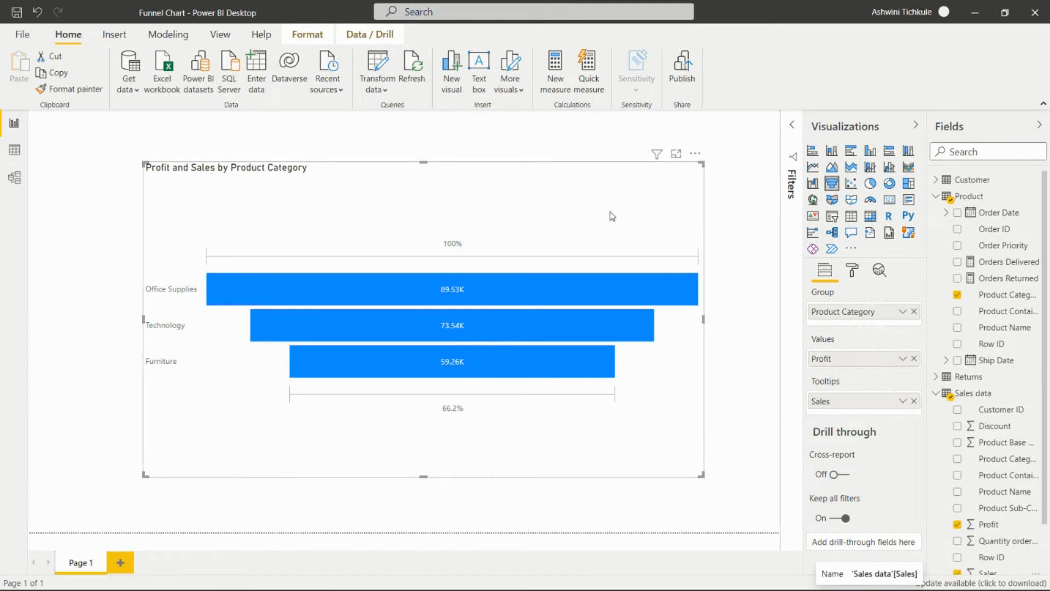
mouse_move(737, 198)
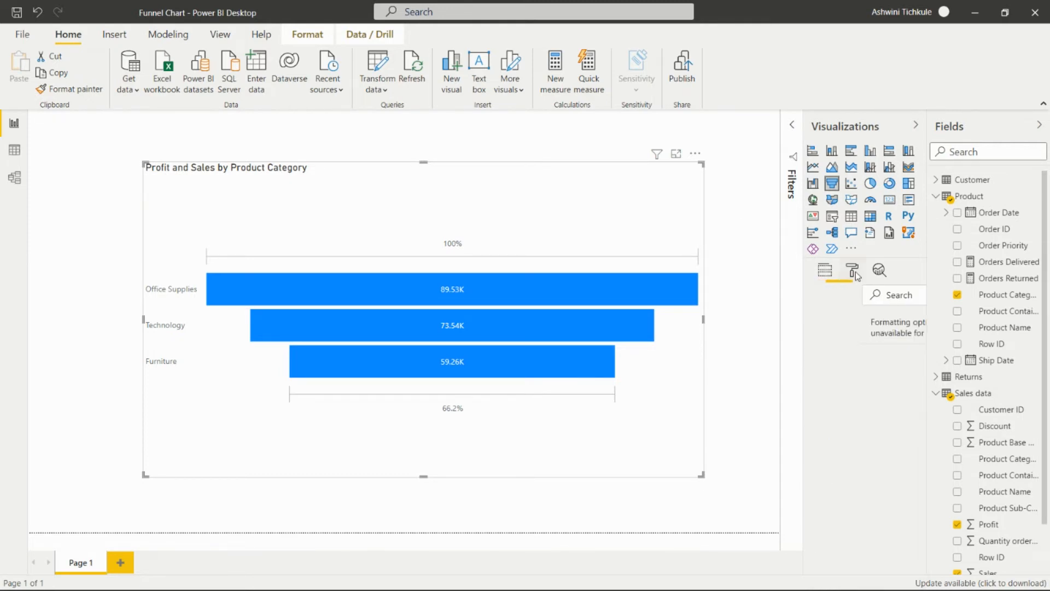
- Open the funnel chart's format settings and expand the Conversion rate label section
click(851, 270)
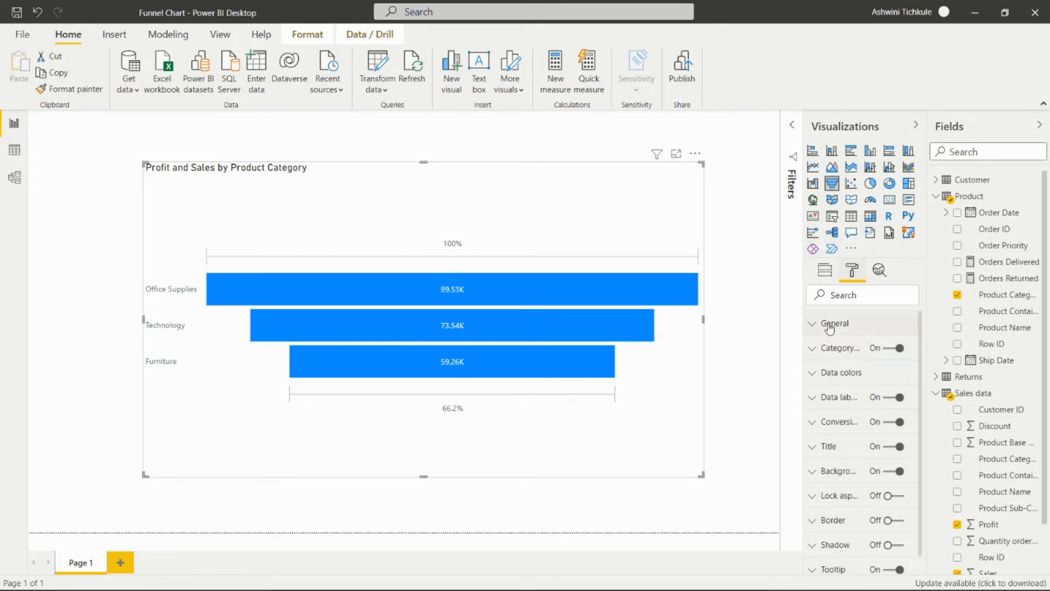
mouse_move(834, 325)
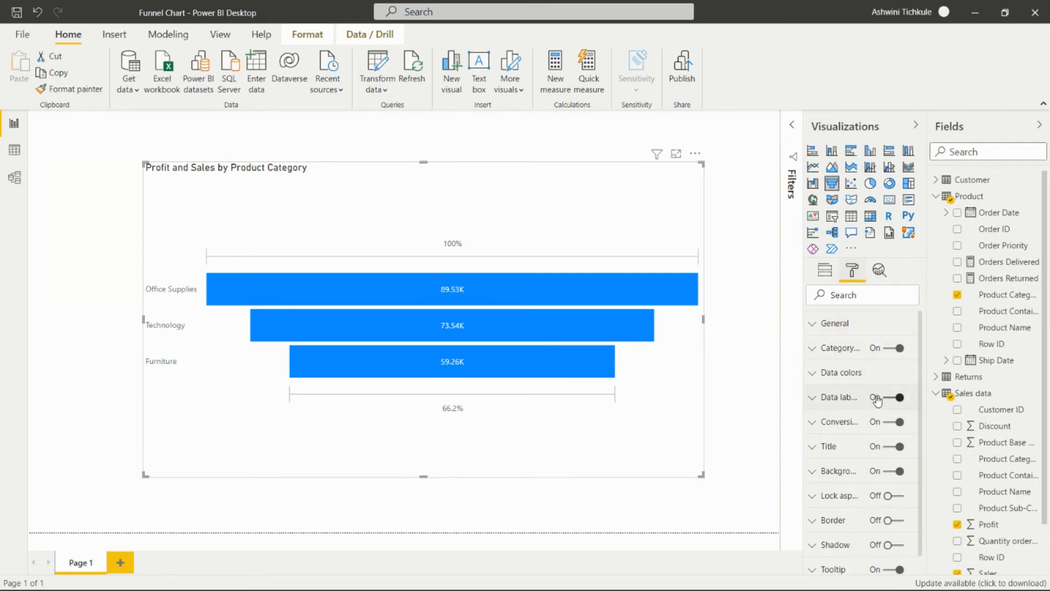
mouse_move(838, 426)
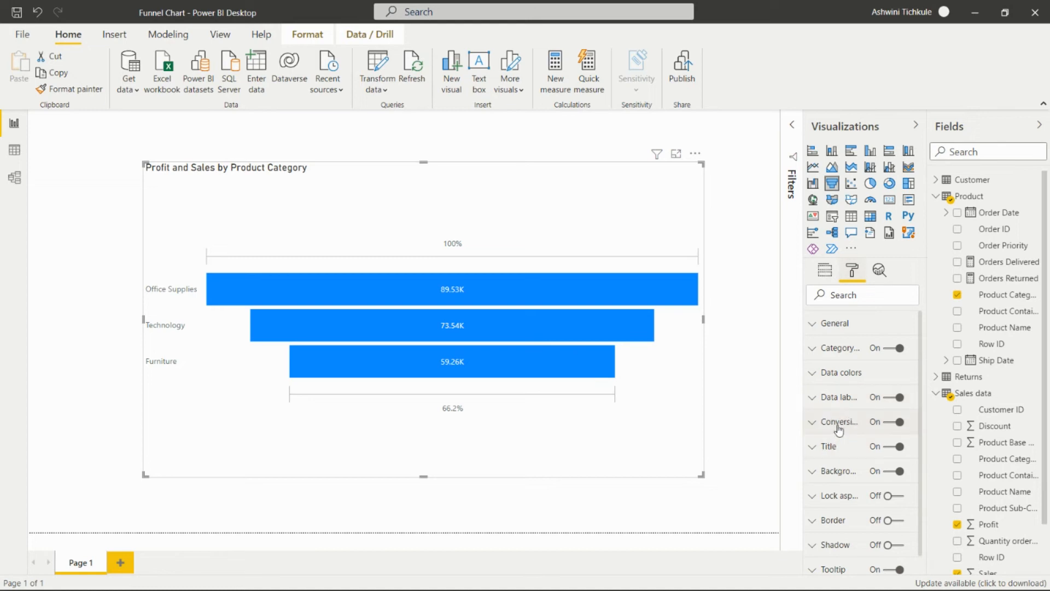
click(838, 421)
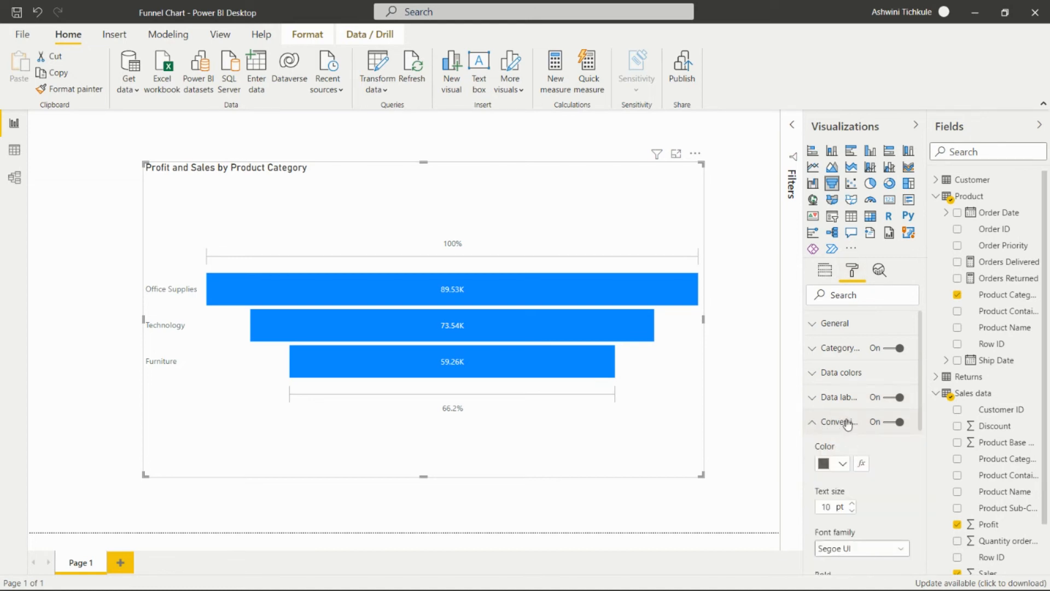
mouse_move(838, 422)
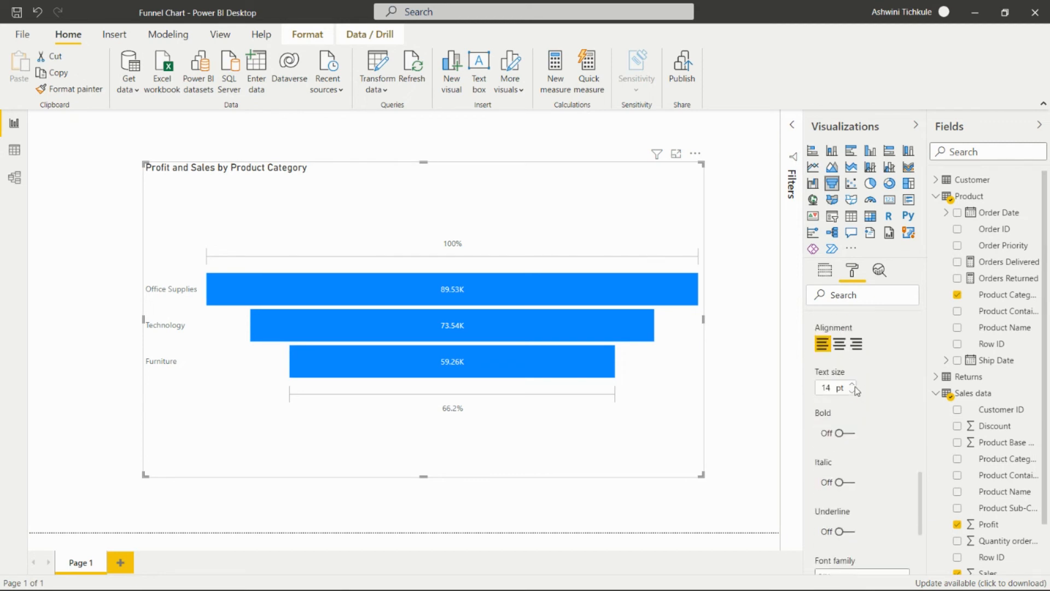
- Turn on the funnel chart's border and drop shadow
scroll(down, 3)
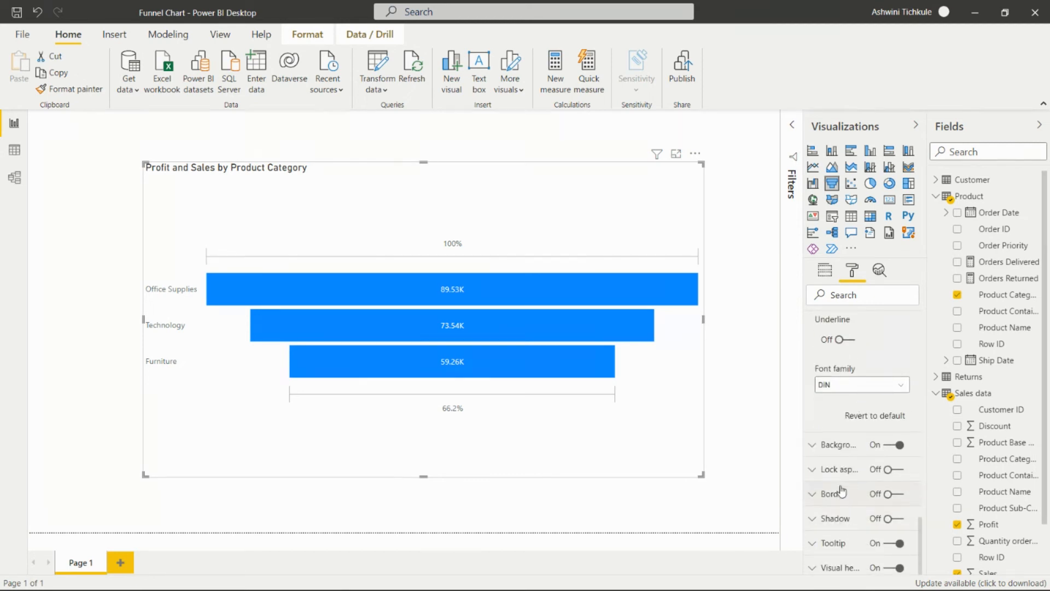
click(885, 494)
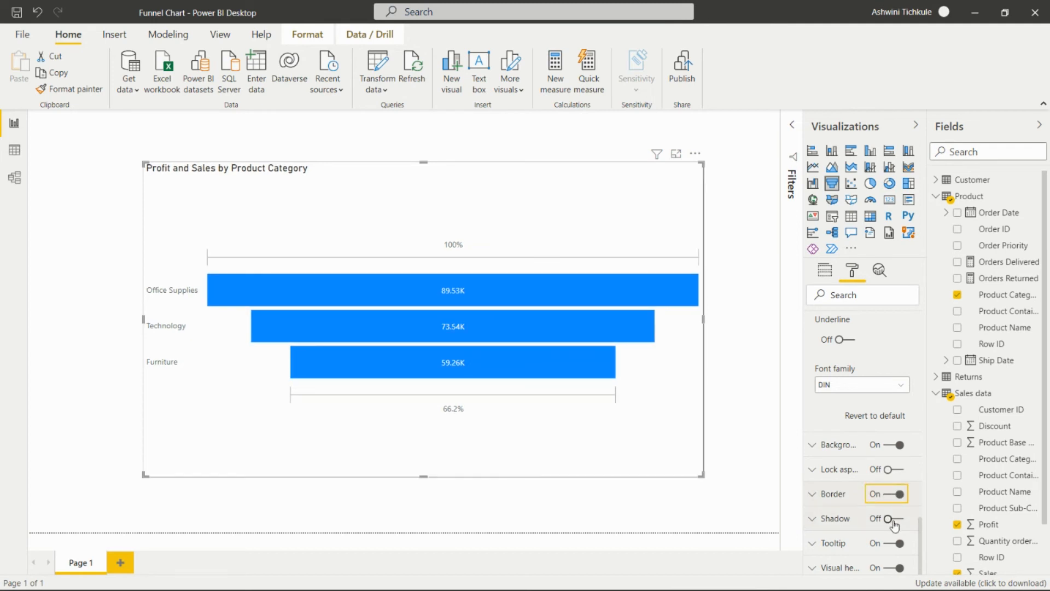
click(894, 517)
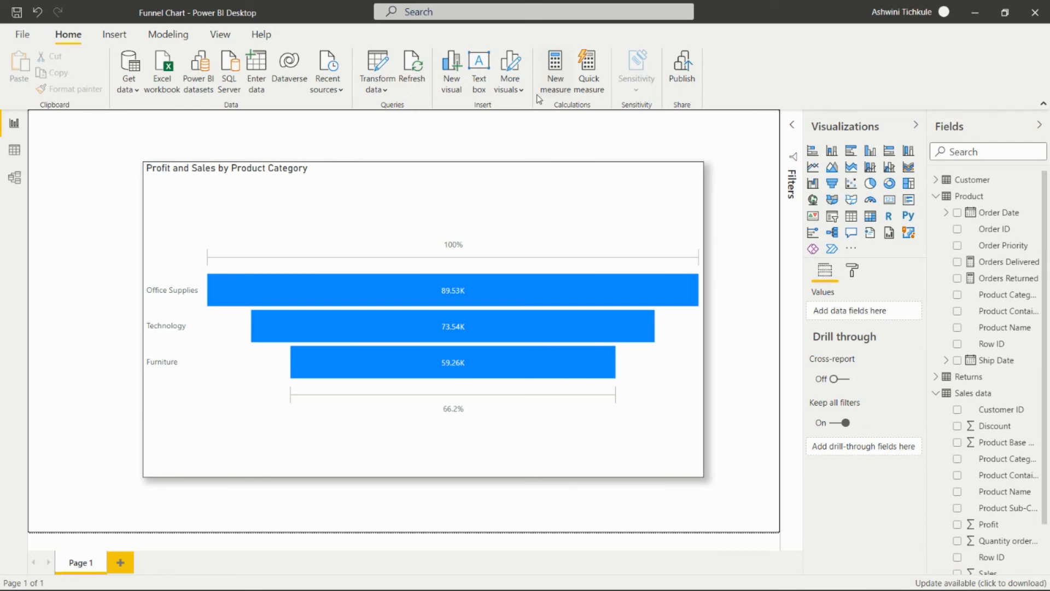
mouse_move(638, 185)
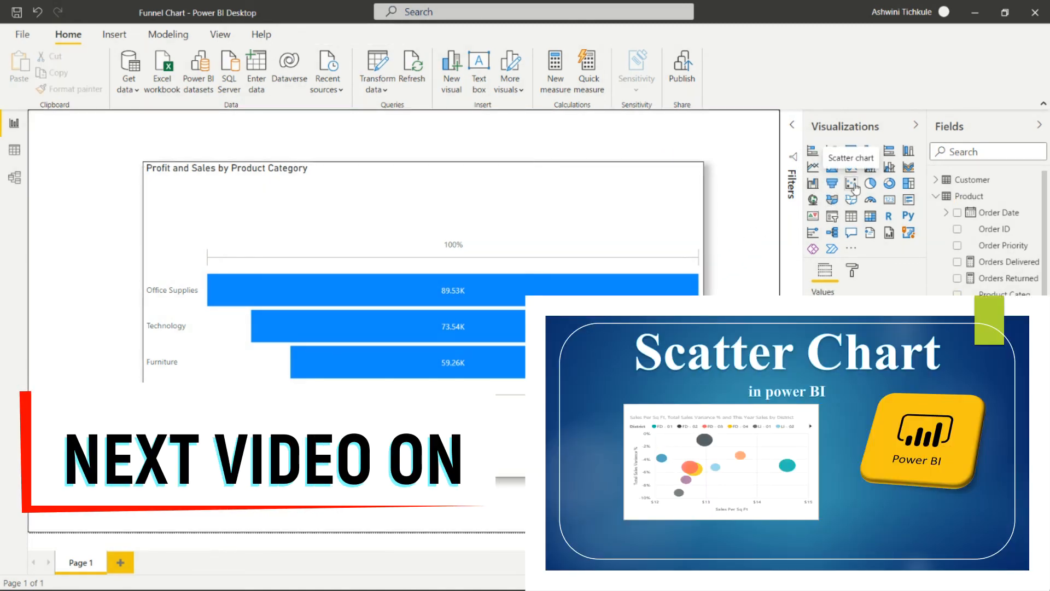
mouse_move(781, 203)
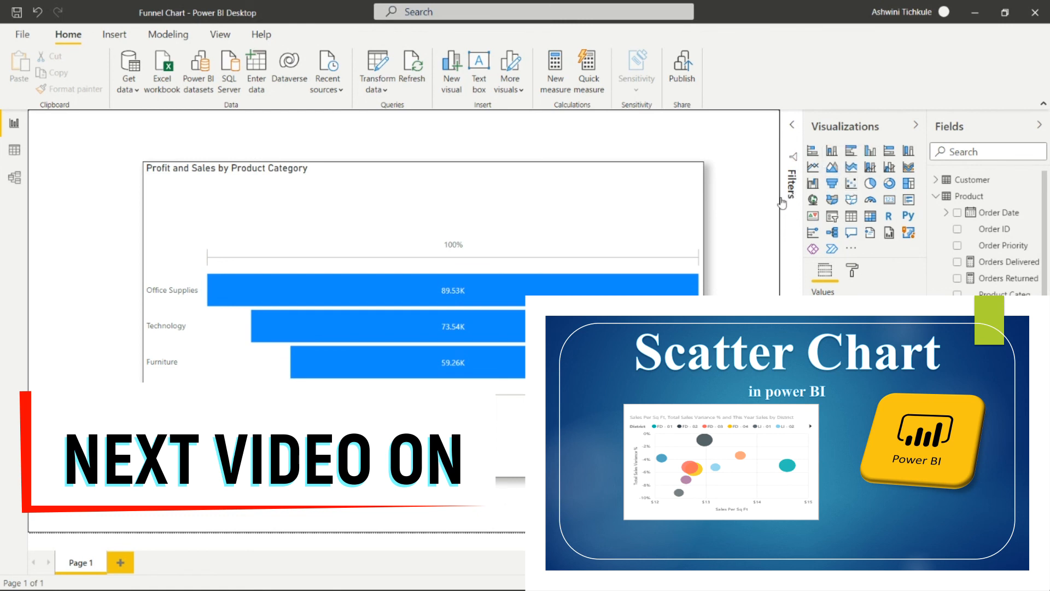